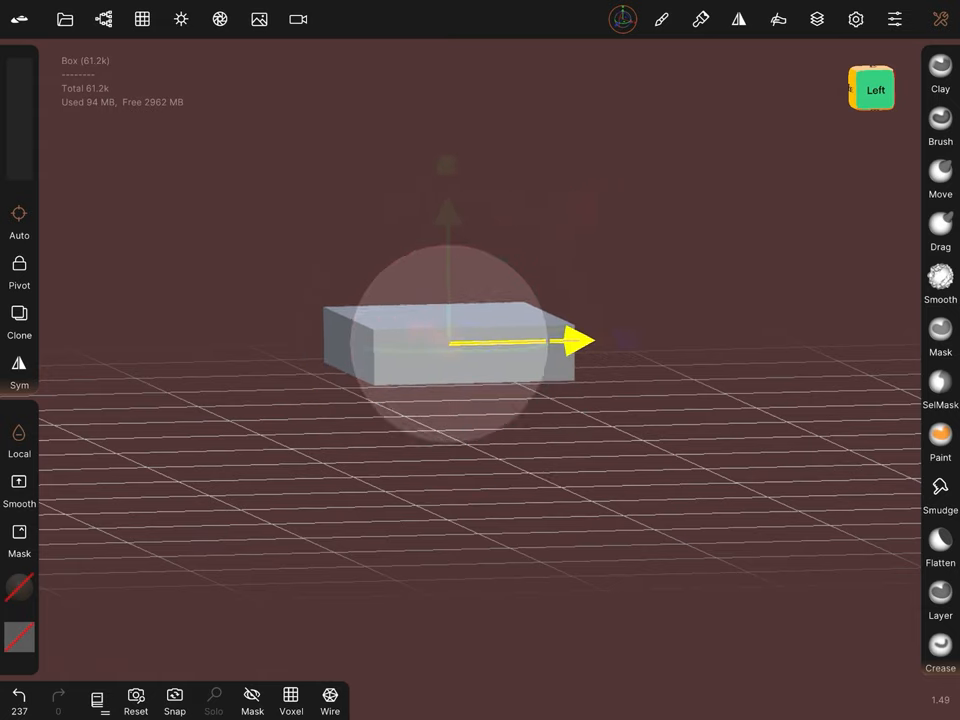
- Scale the box with the gizmo into a broad, thin, flat plank
drag(580, 340, 620, 340)
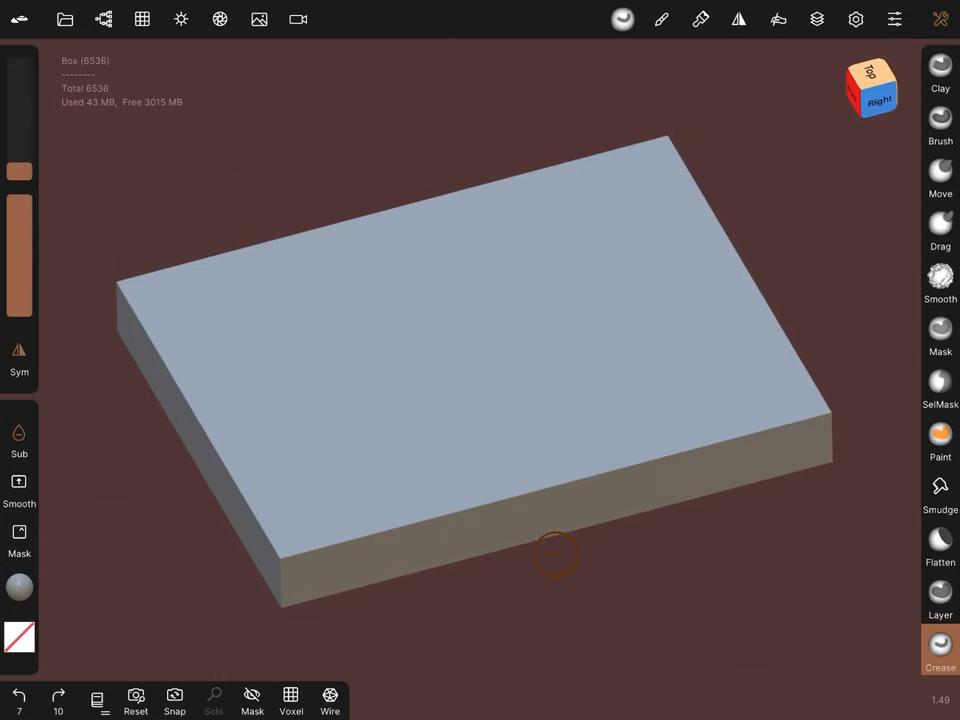
- Rename the Box object to 'Plank Base' in the Scene list
click(104, 20)
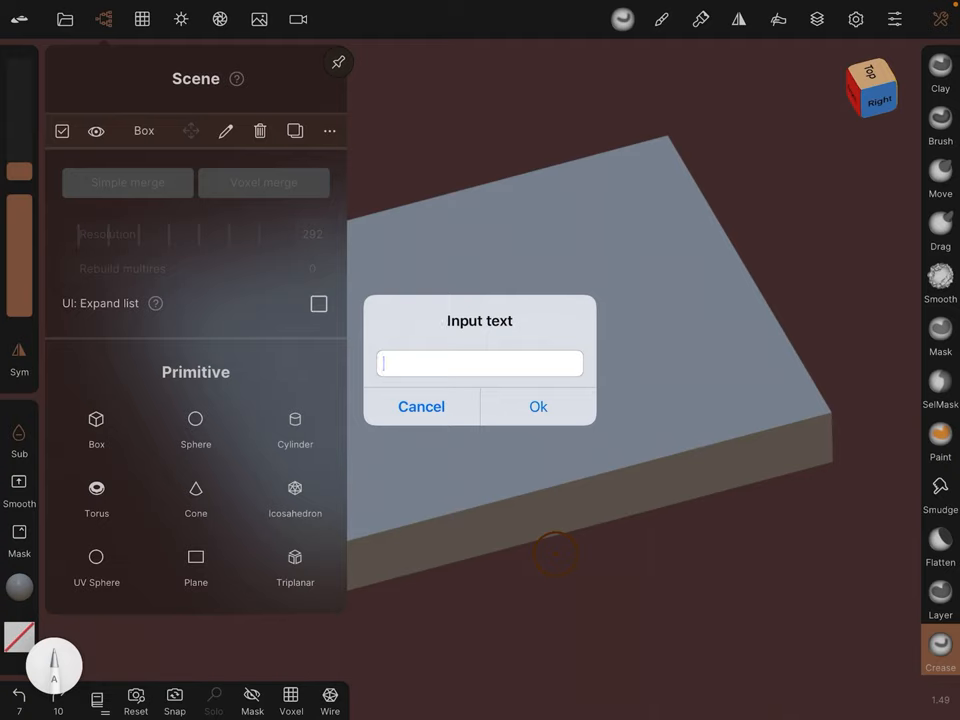
text(Plank Box)
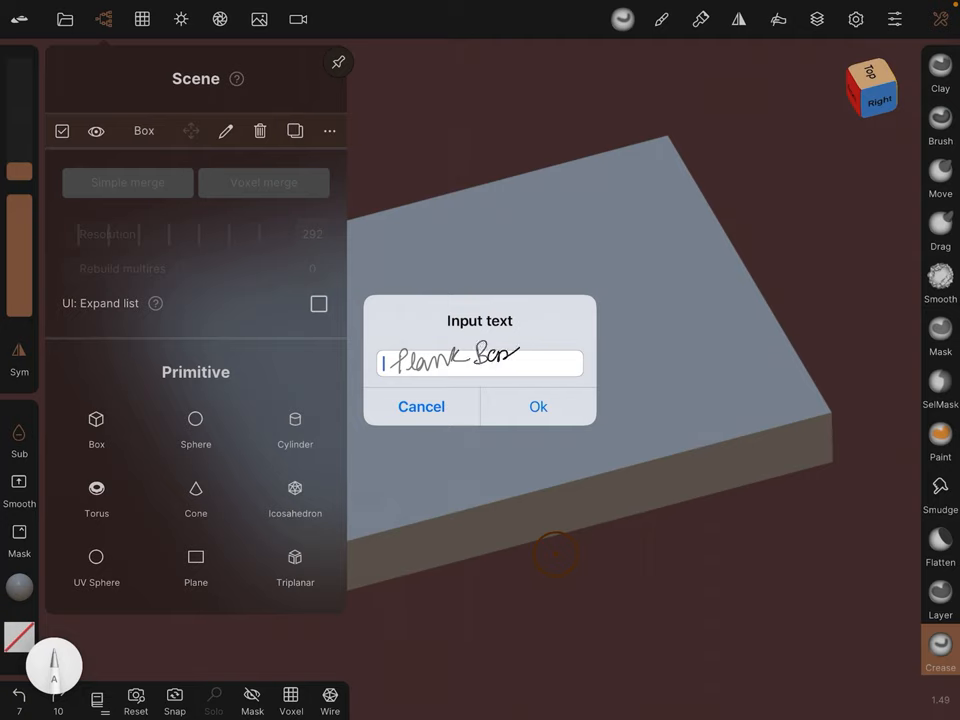
text(Plank Bare)
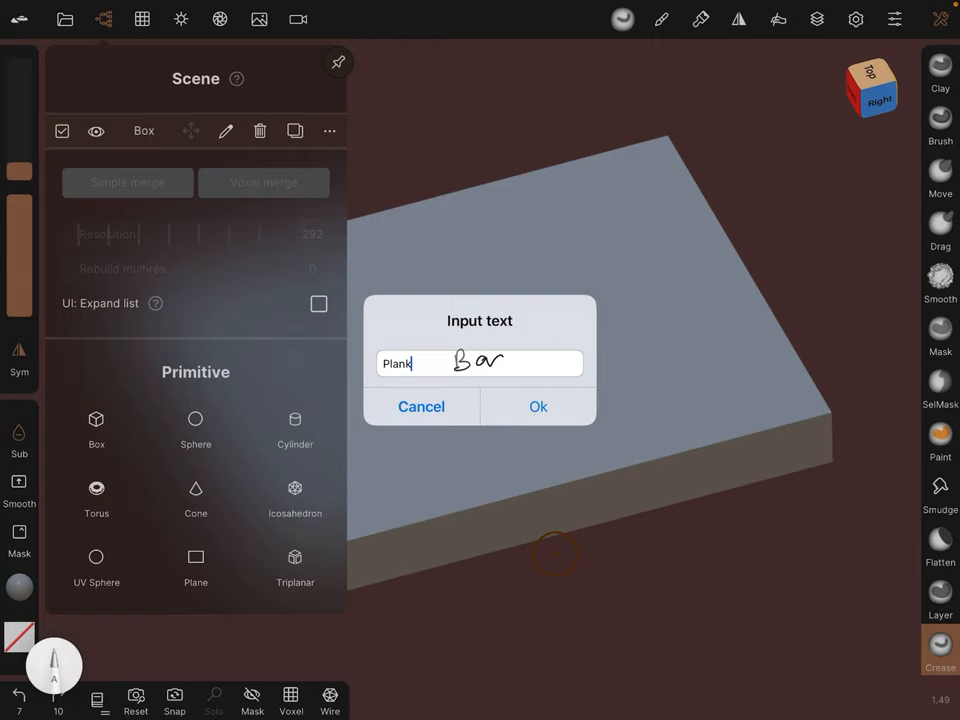
text(Base)
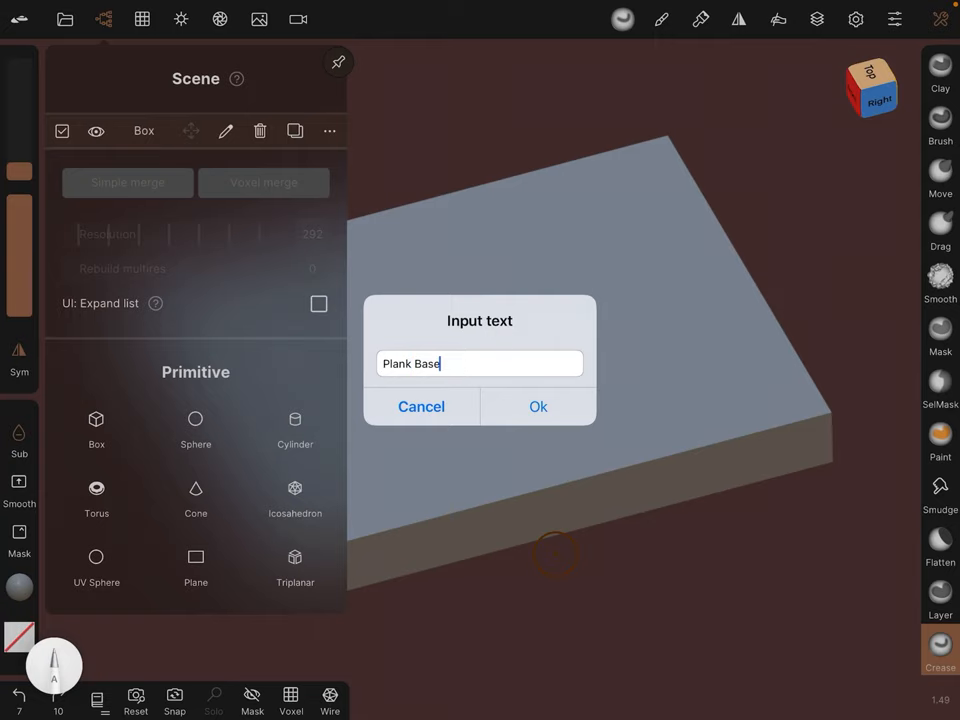
click(538, 406)
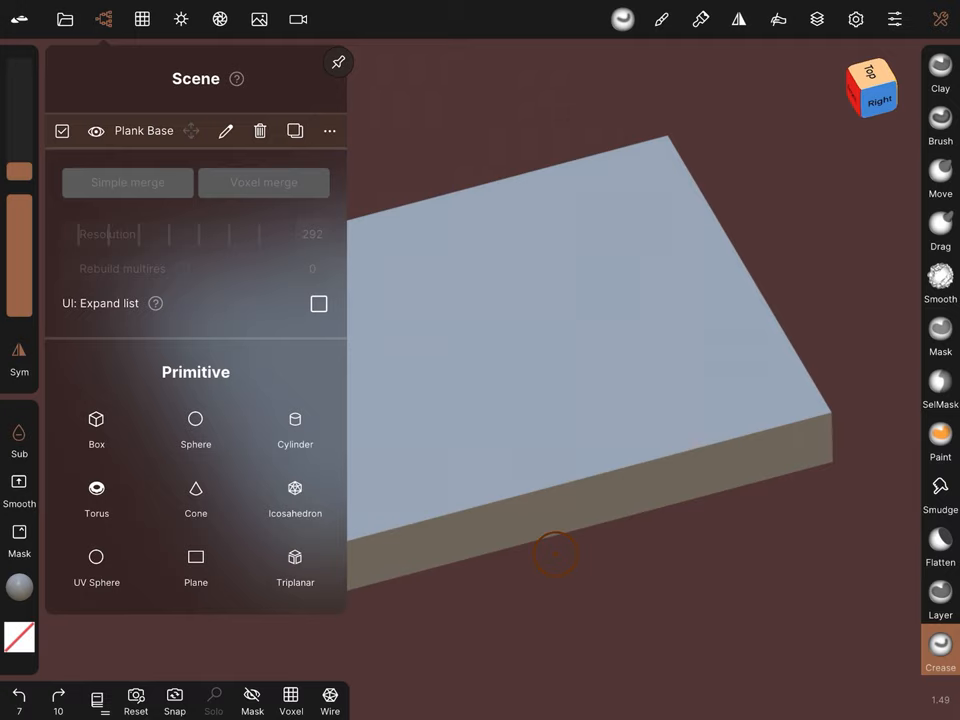
click(338, 62)
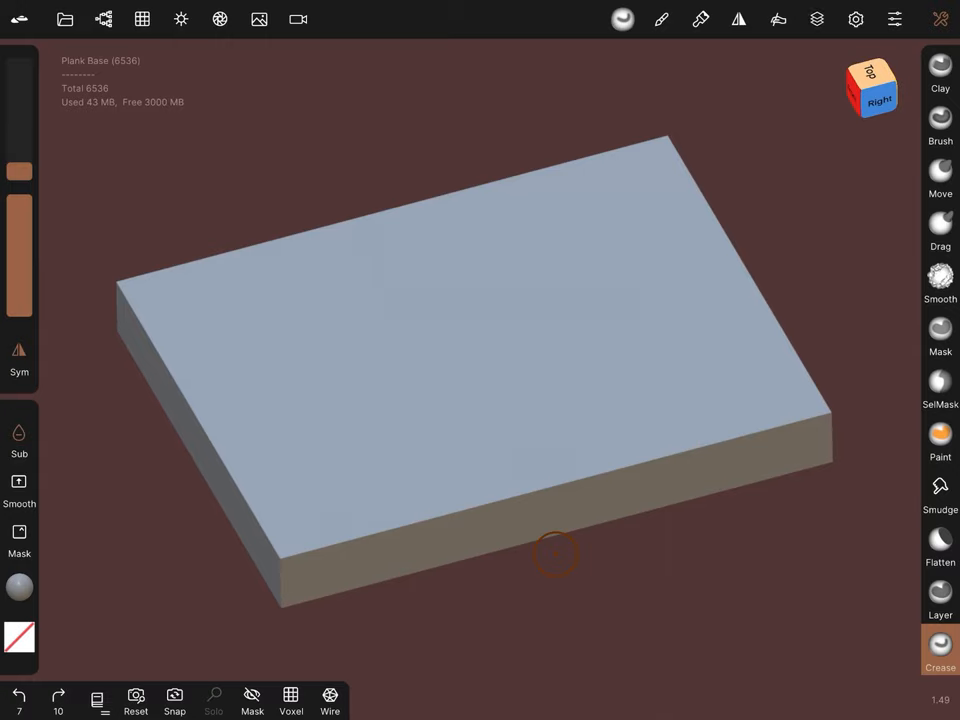
- Add a sculpt layer and name it 'Wood Grain'
click(816, 20)
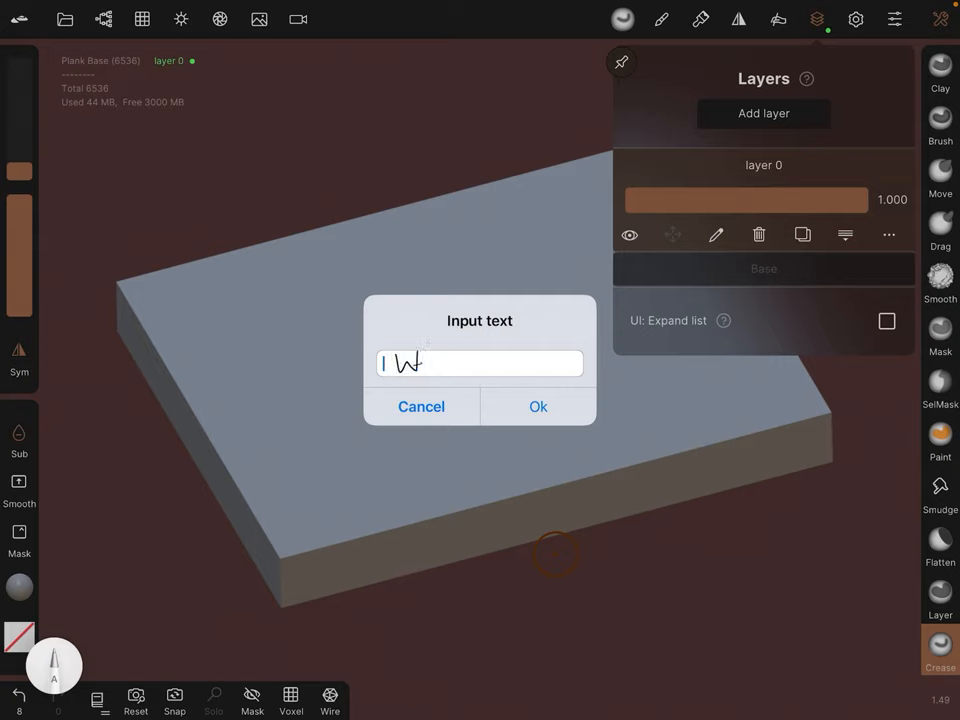
text(Wood)
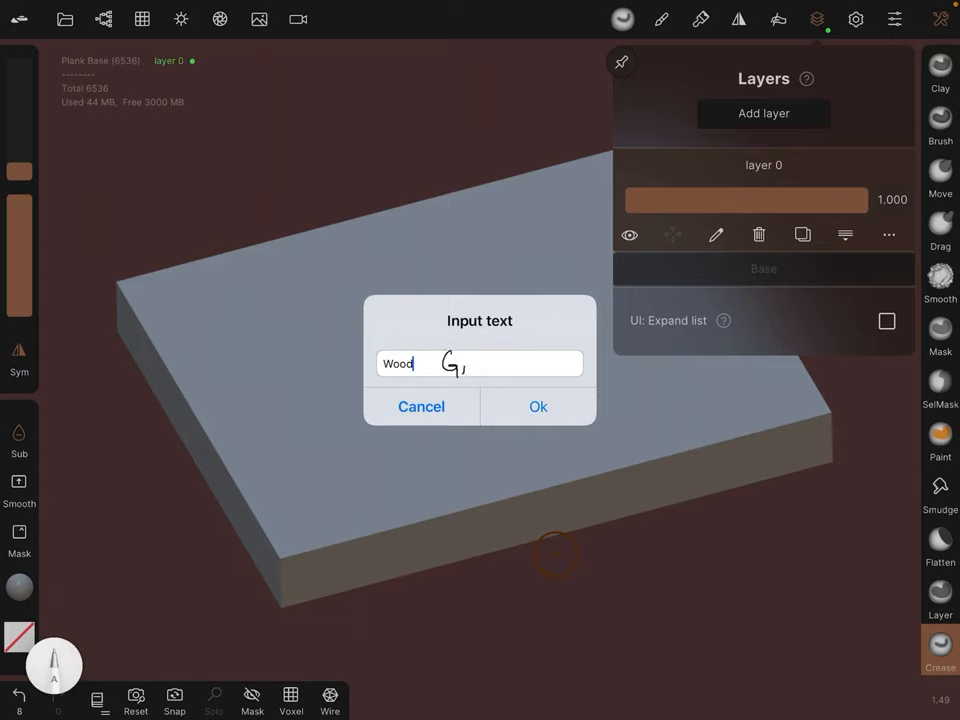
text(Grain)
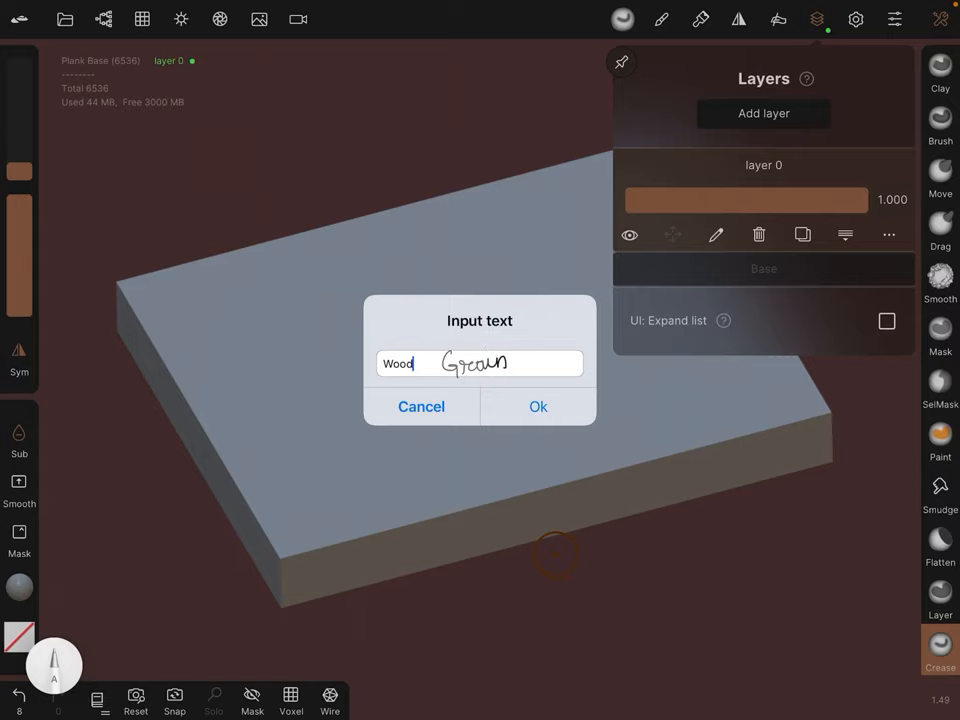
click(538, 406)
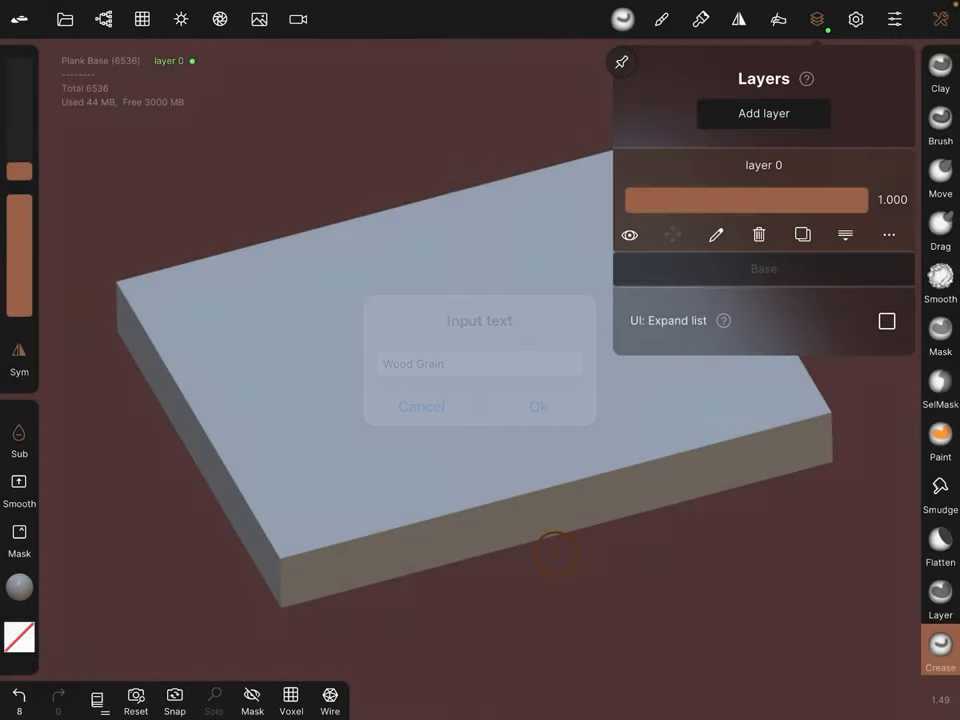
click(538, 406)
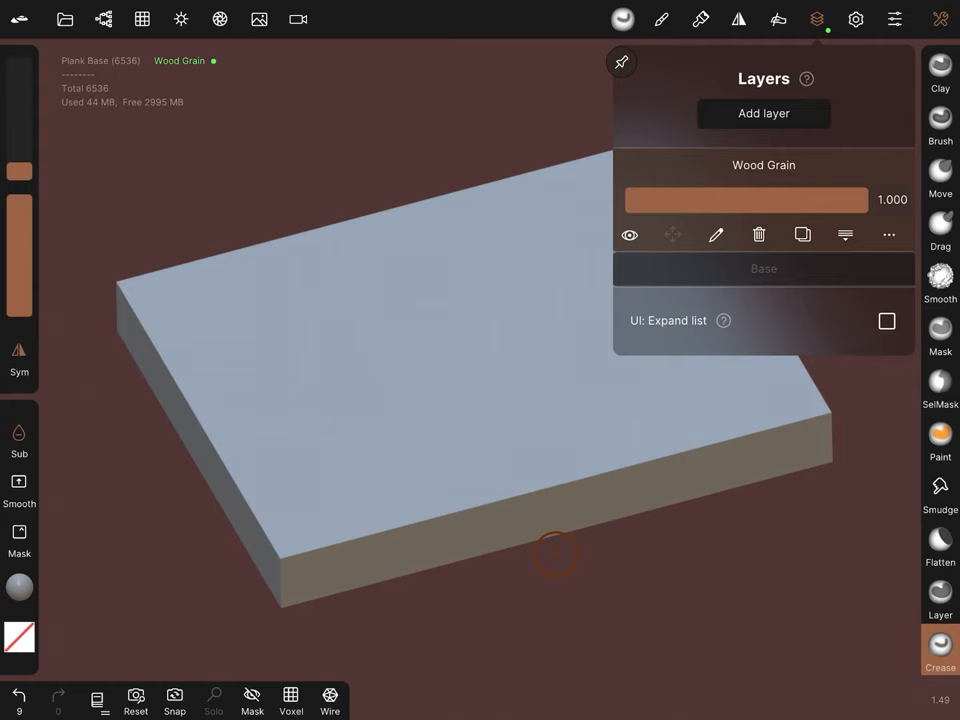
click(816, 20)
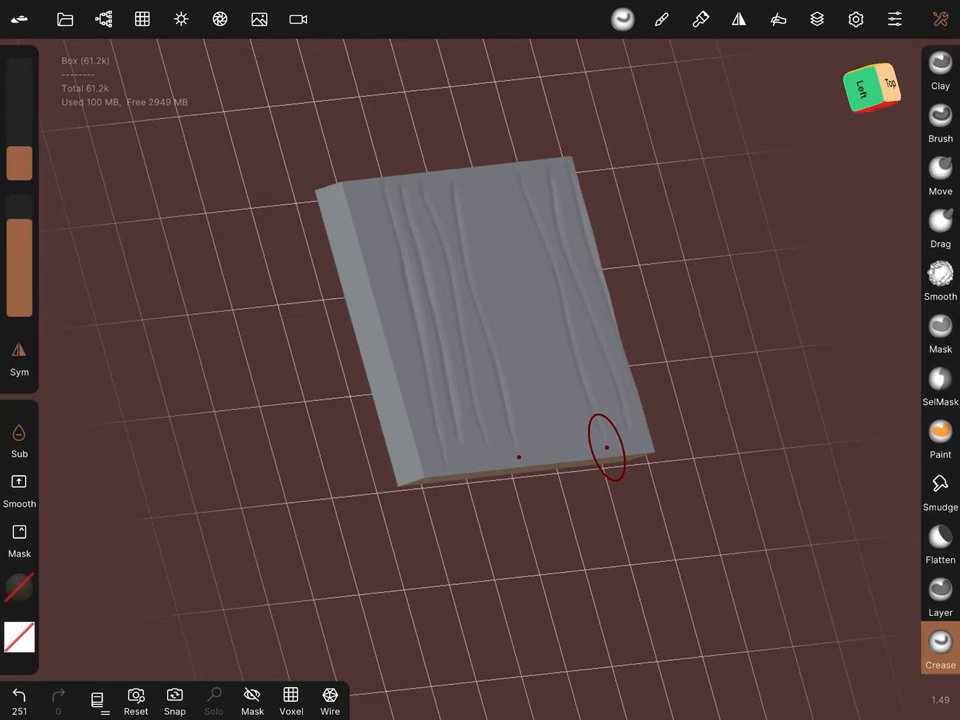
- Carve a lengthwise wood-grain groove along the plank top with the Crease brush
drag(608, 448, 532, 344)
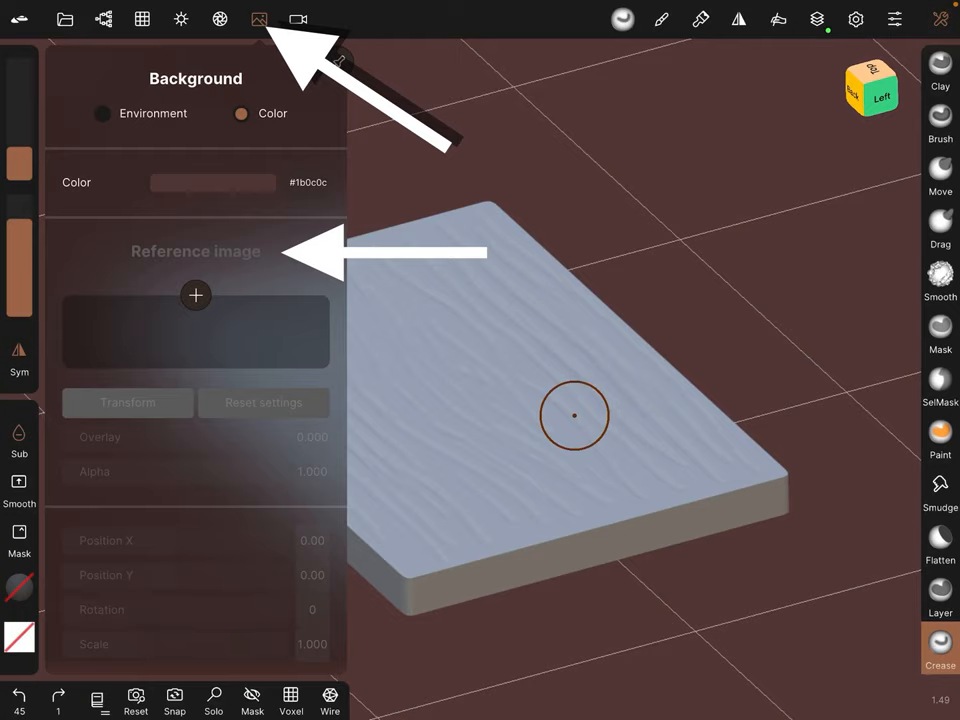
- Load a wood photo as the reference backdrop to guide denser grain strokes
click(196, 296)
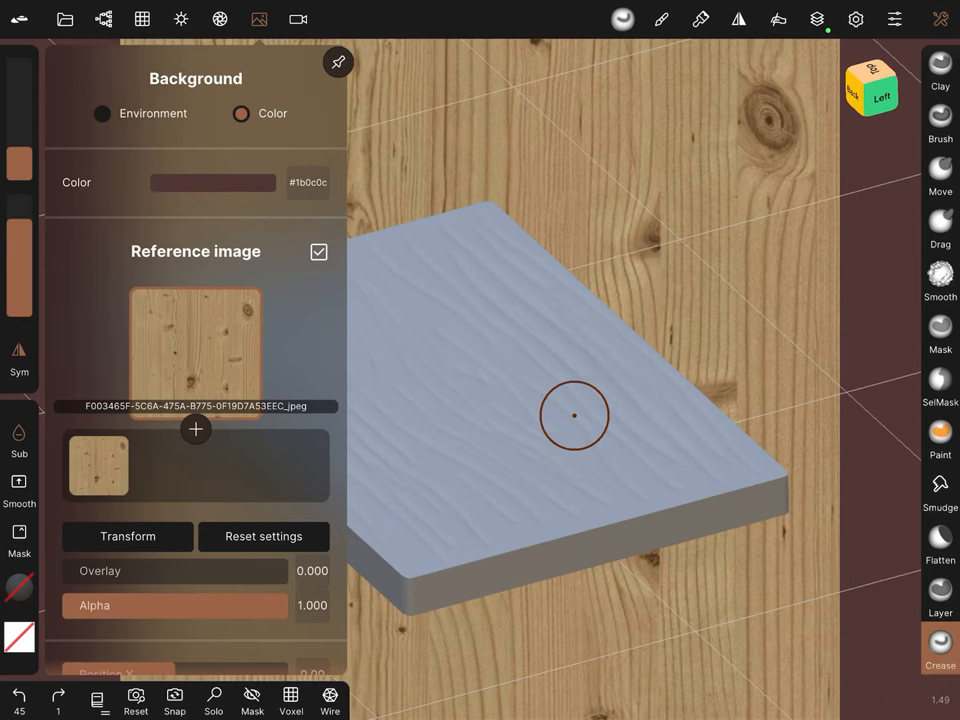
scroll(down, 3)
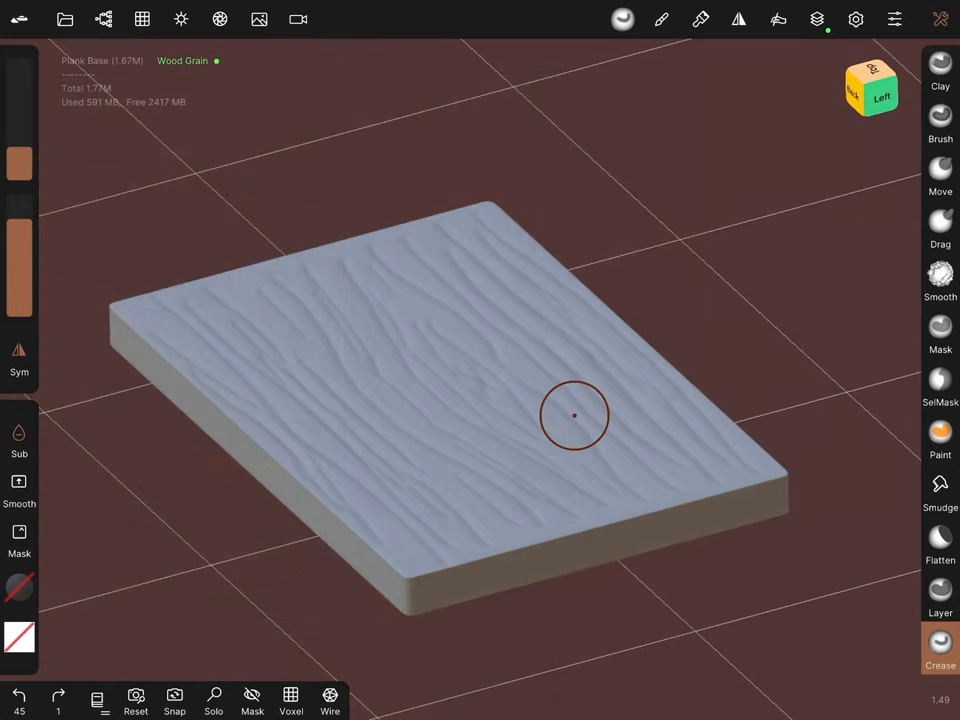
- Rotate the environment lighting around the plank in the Shading settings
drag(576, 414, 560, 408)
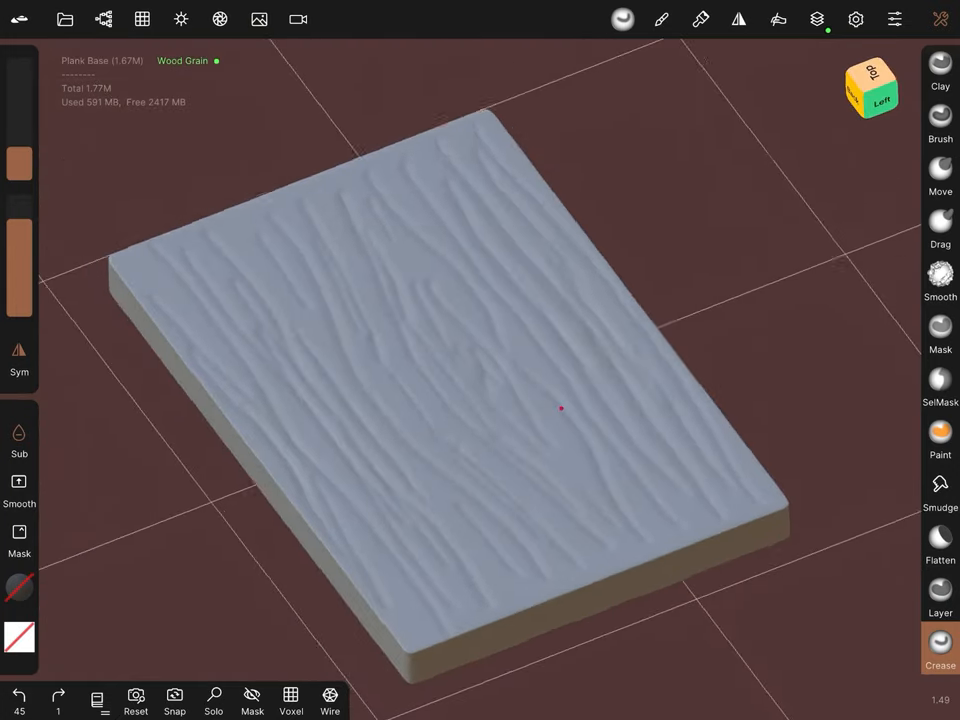
click(180, 20)
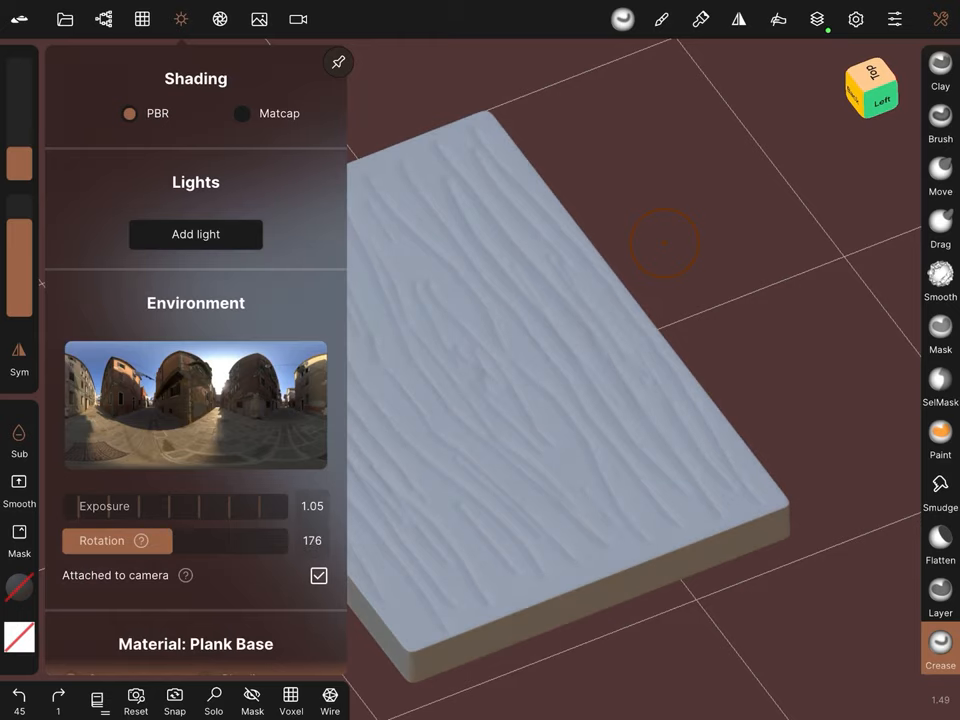
drag(200, 540, 130, 540)
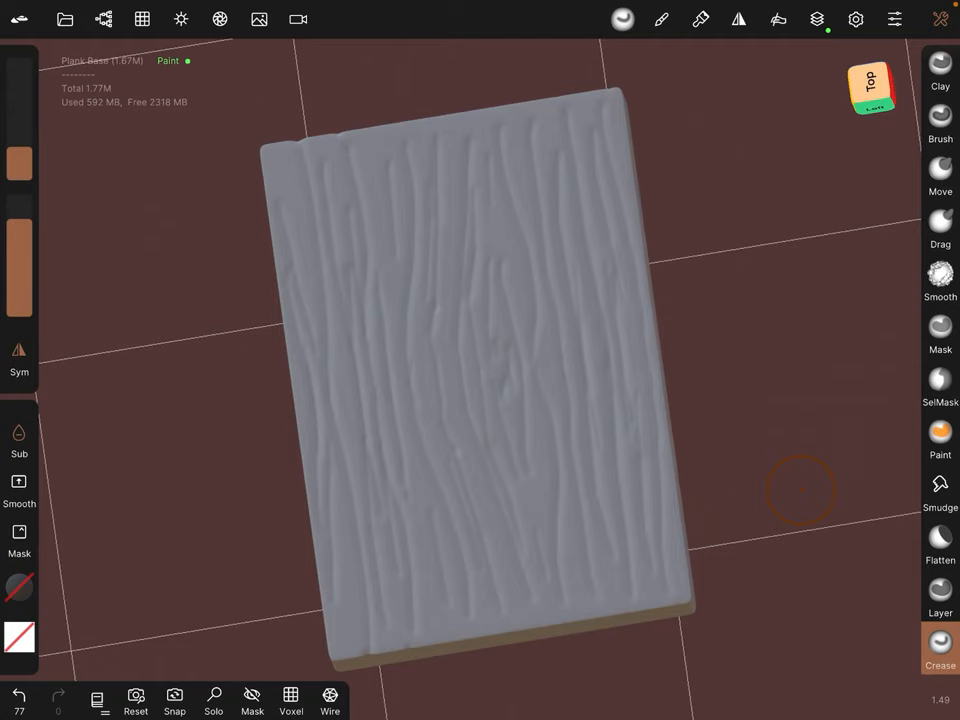
- Paint the whole plank with a preset brown material using Paint all
click(940, 436)
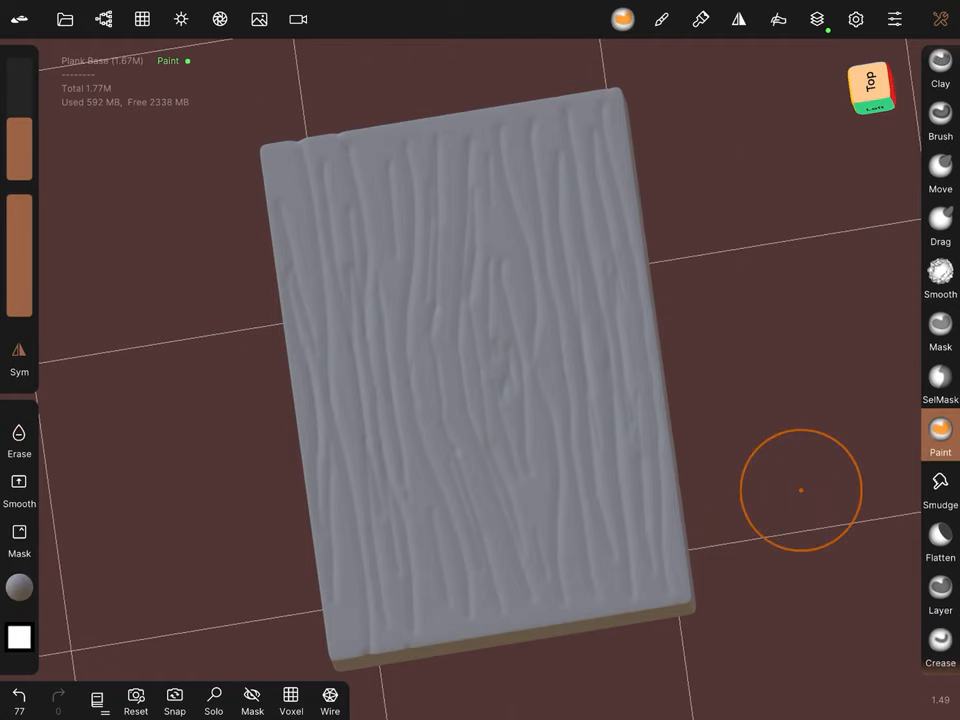
click(816, 20)
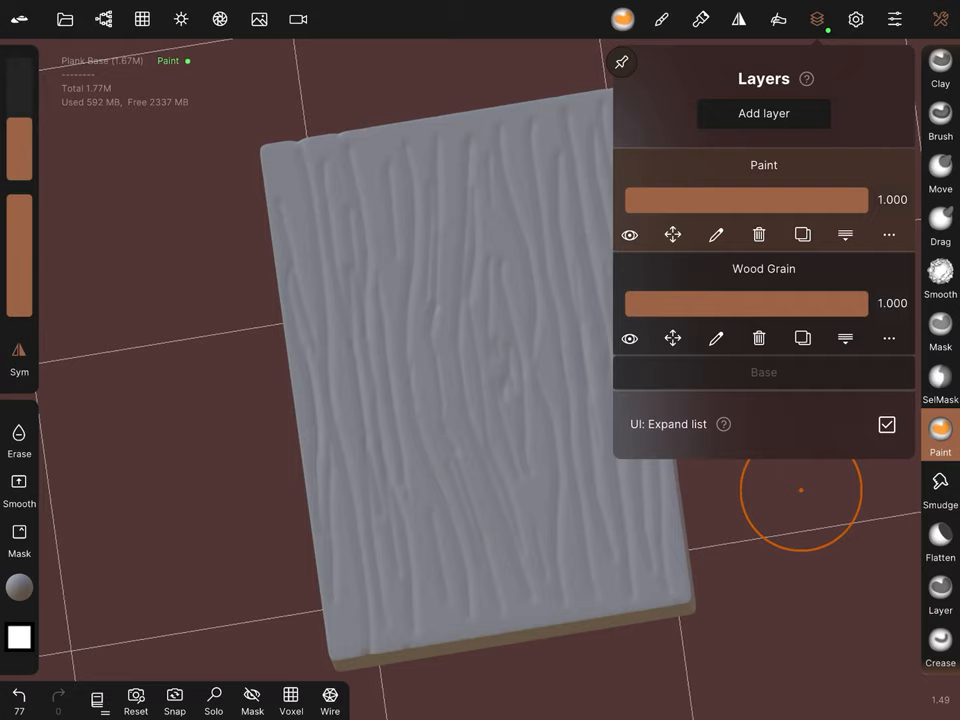
click(816, 20)
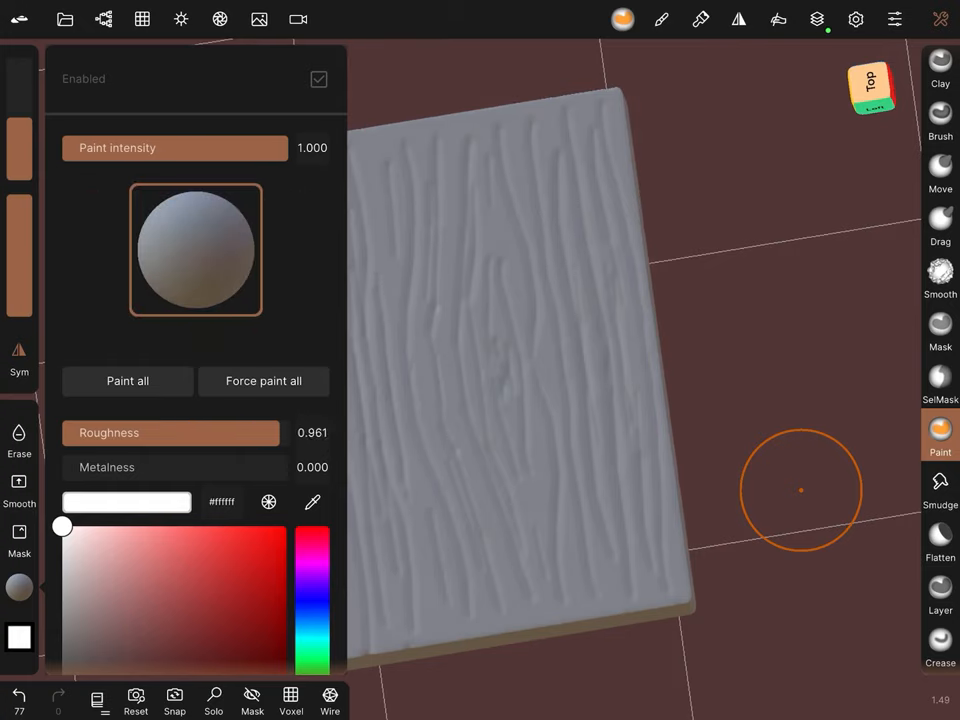
click(196, 250)
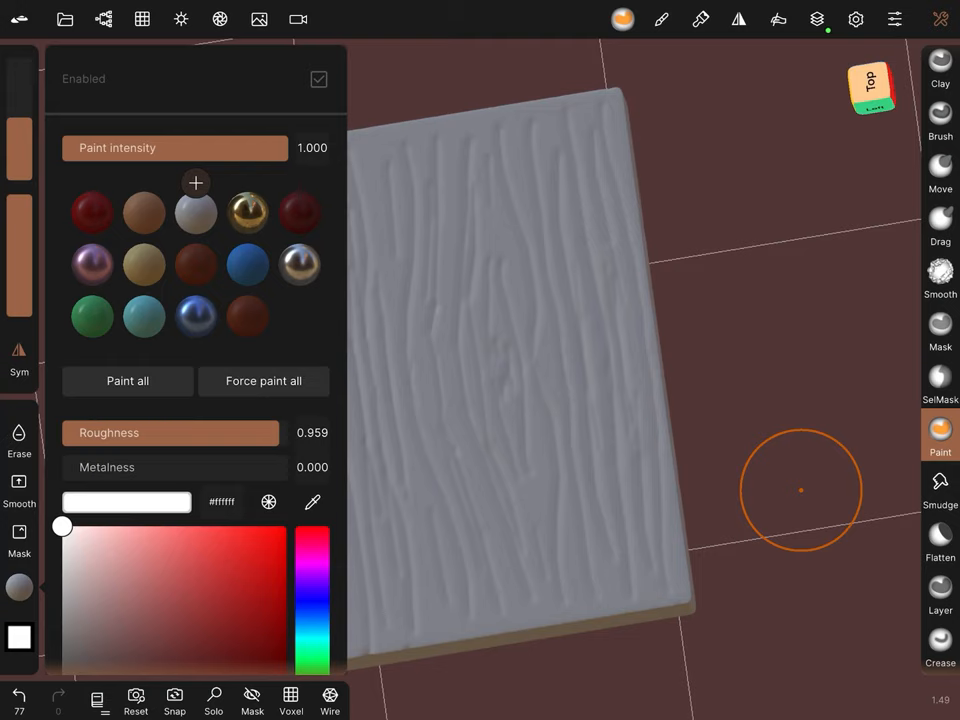
click(240, 612)
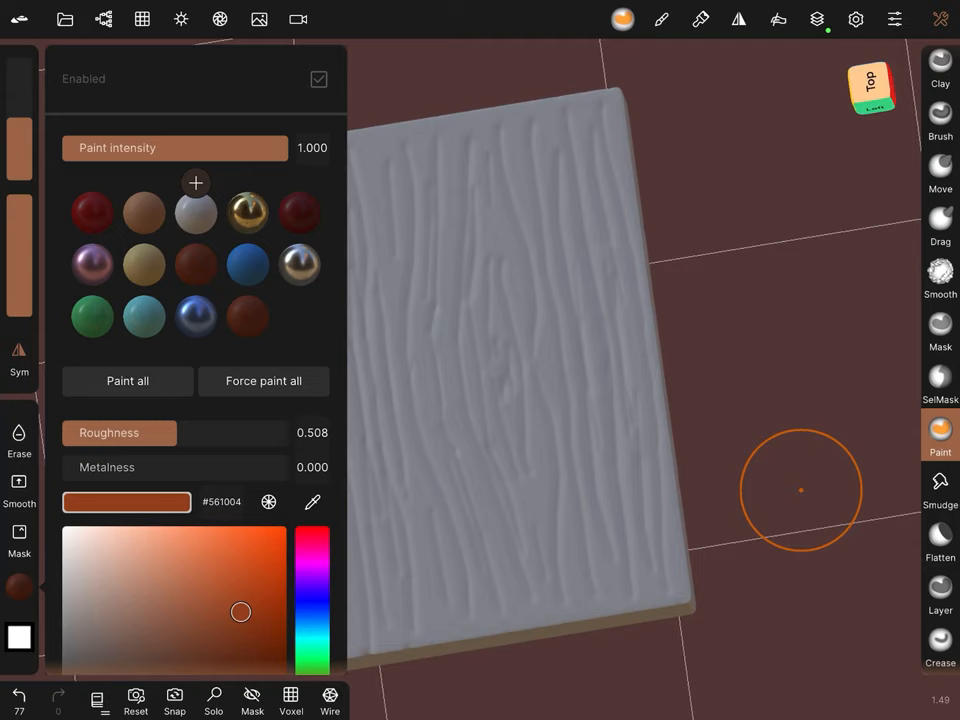
click(246, 316)
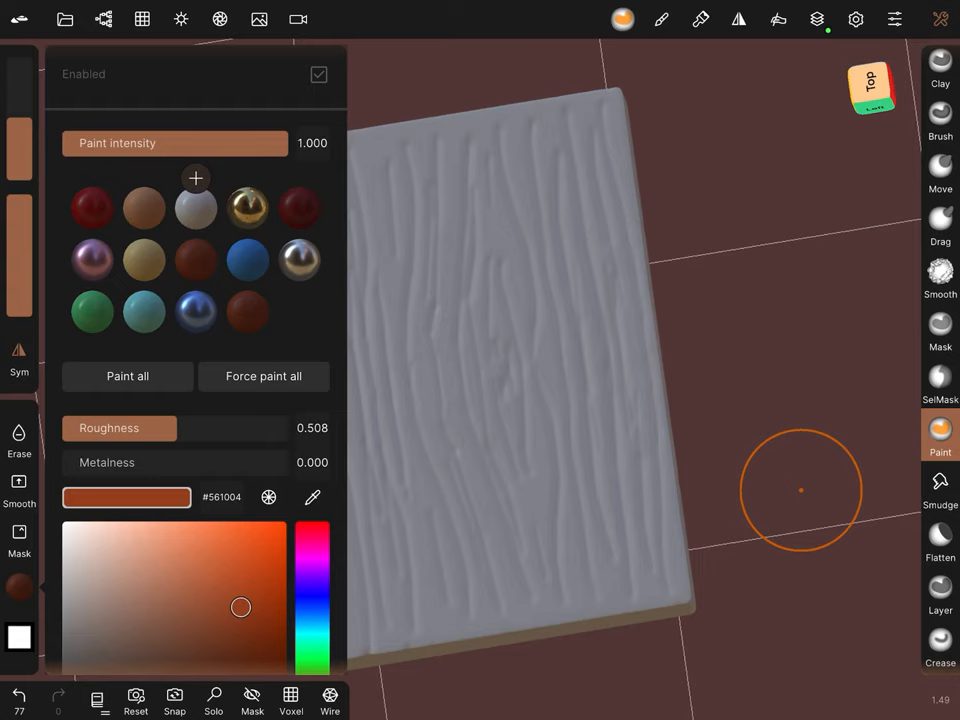
click(128, 376)
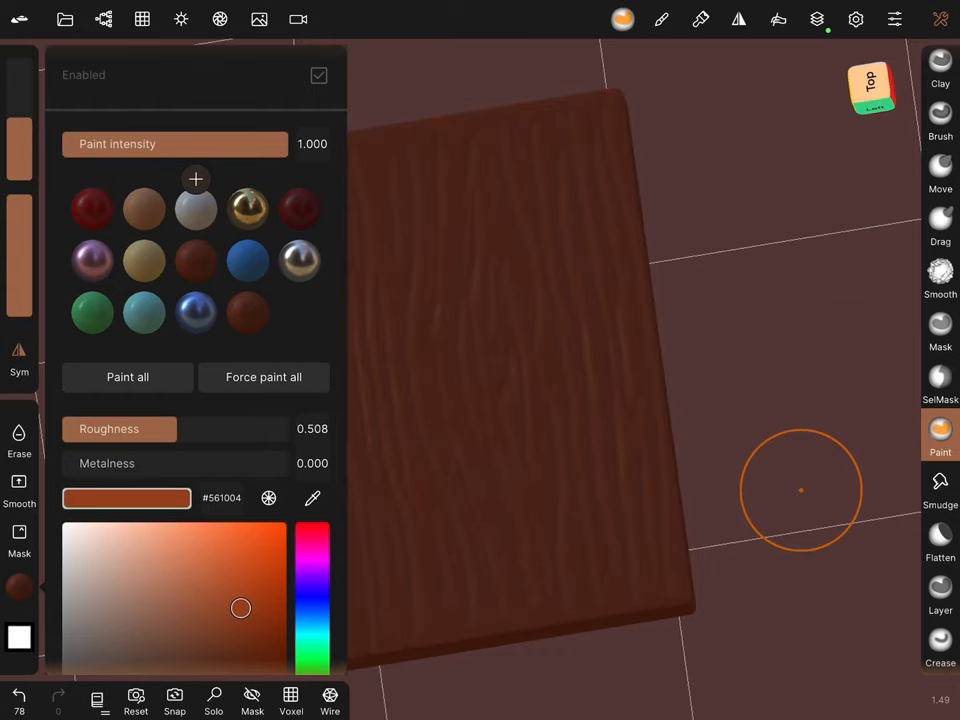
- Darken the brown, raise roughness to 1.0 and repaint the whole plank matte
click(168, 542)
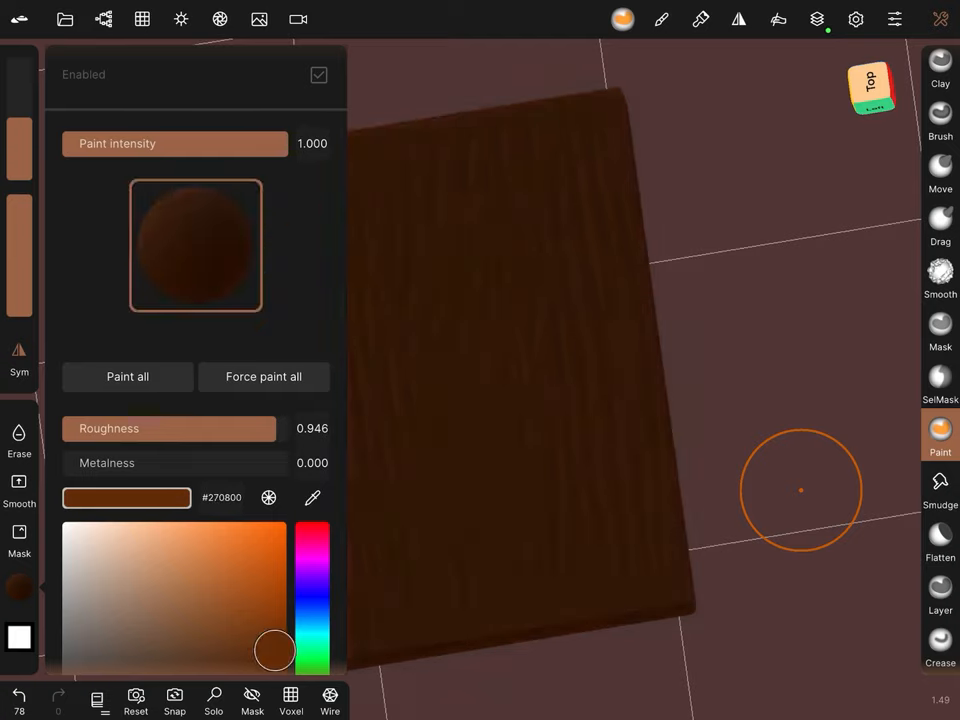
click(196, 244)
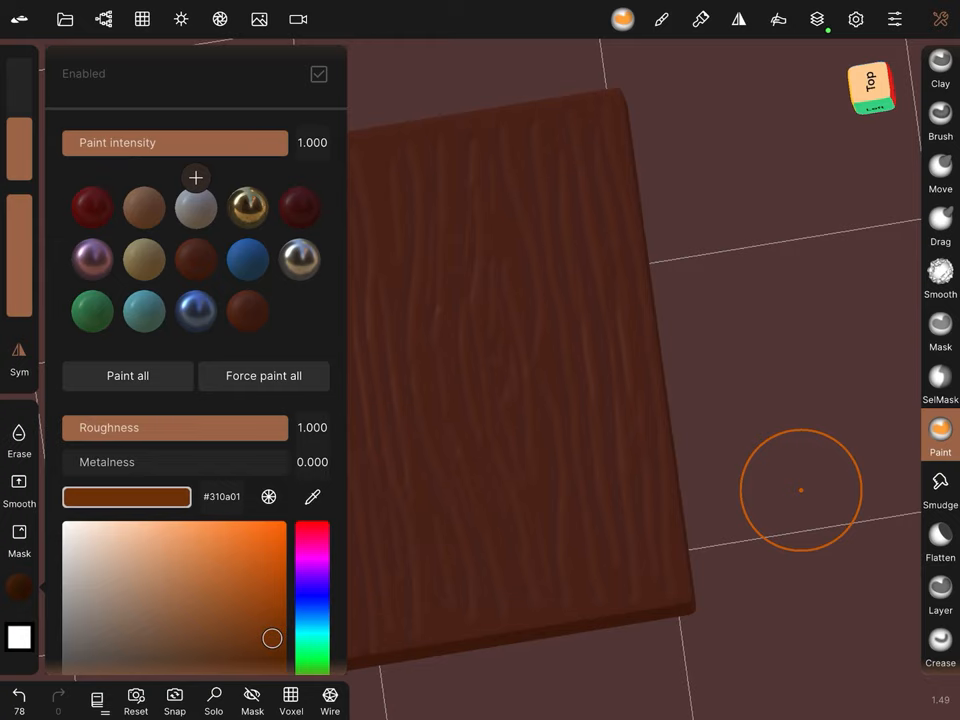
scroll(down, 3)
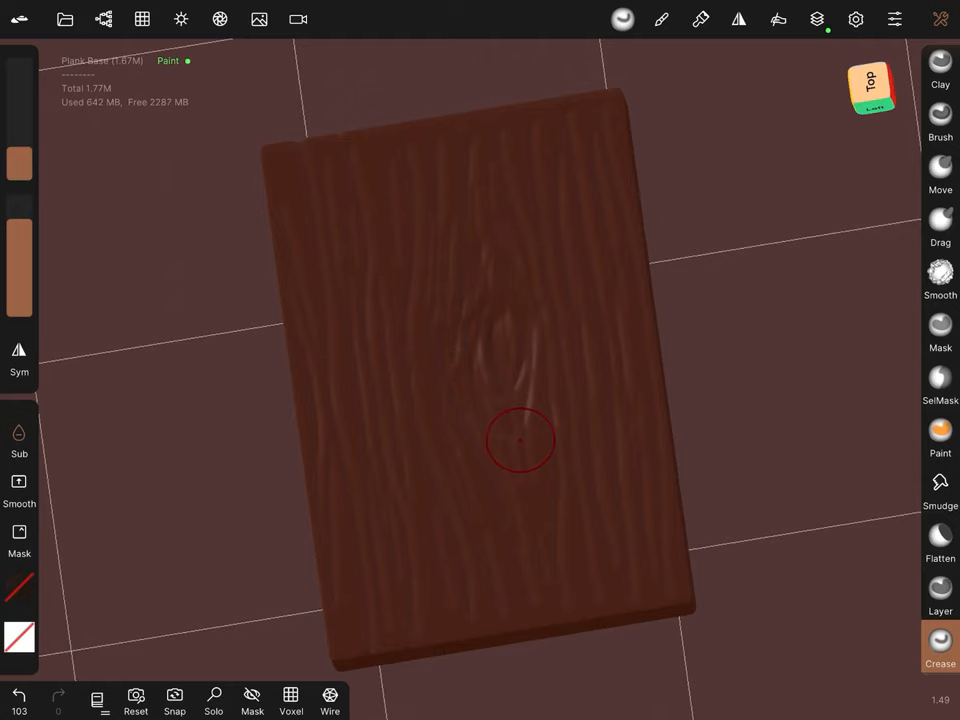
- Switch back to the Paint tool after carving the knot
click(940, 436)
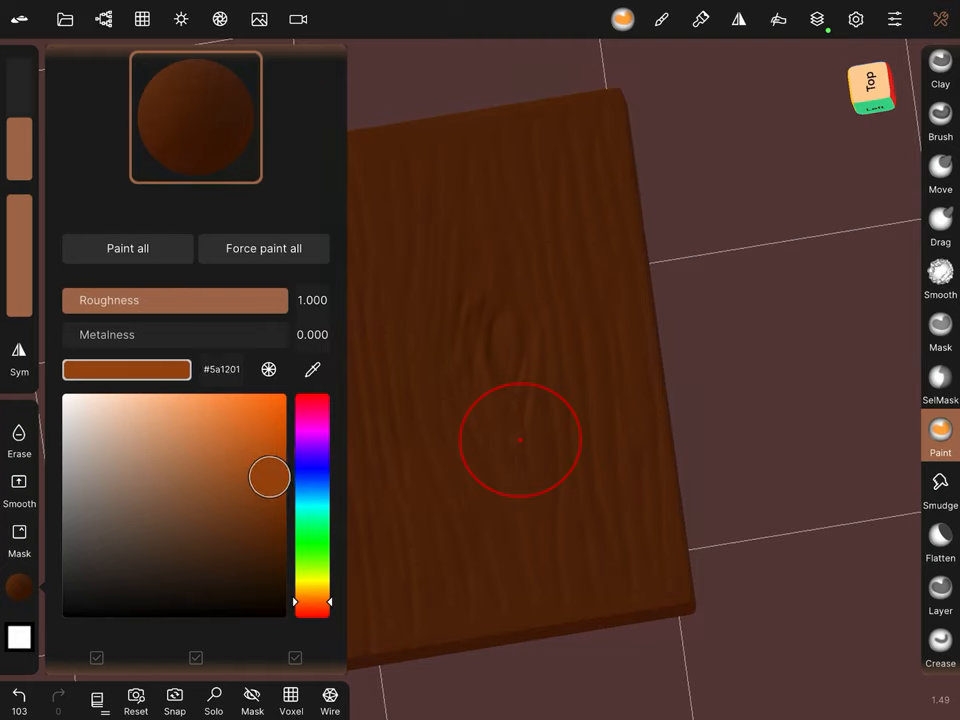
- Choose a lighter reddish-brown and paint highlights over the grain and knot
click(196, 114)
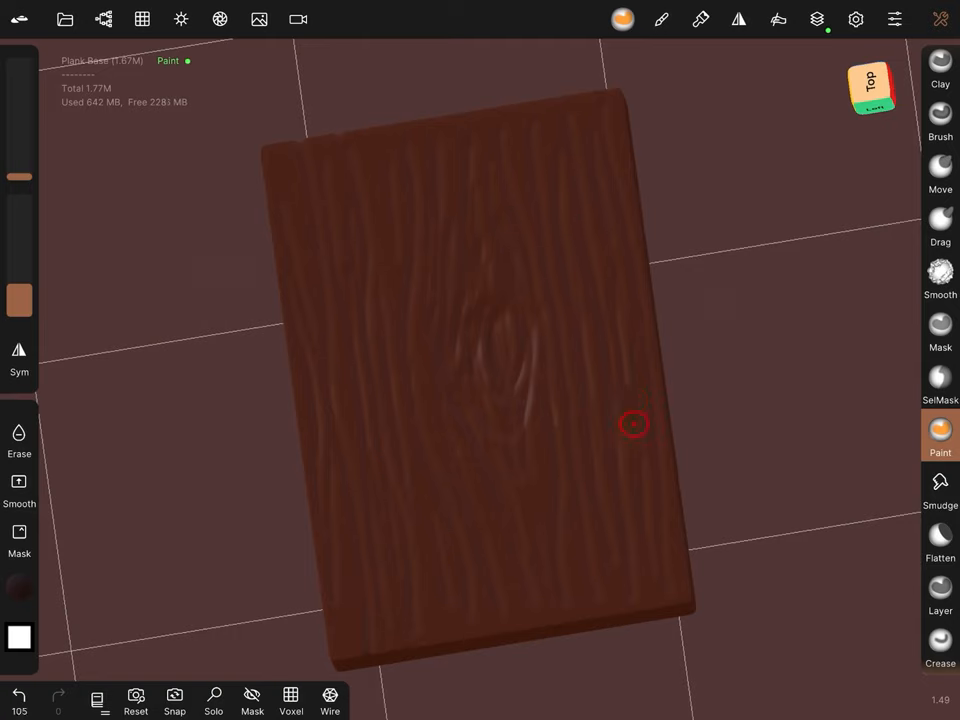
click(478, 356)
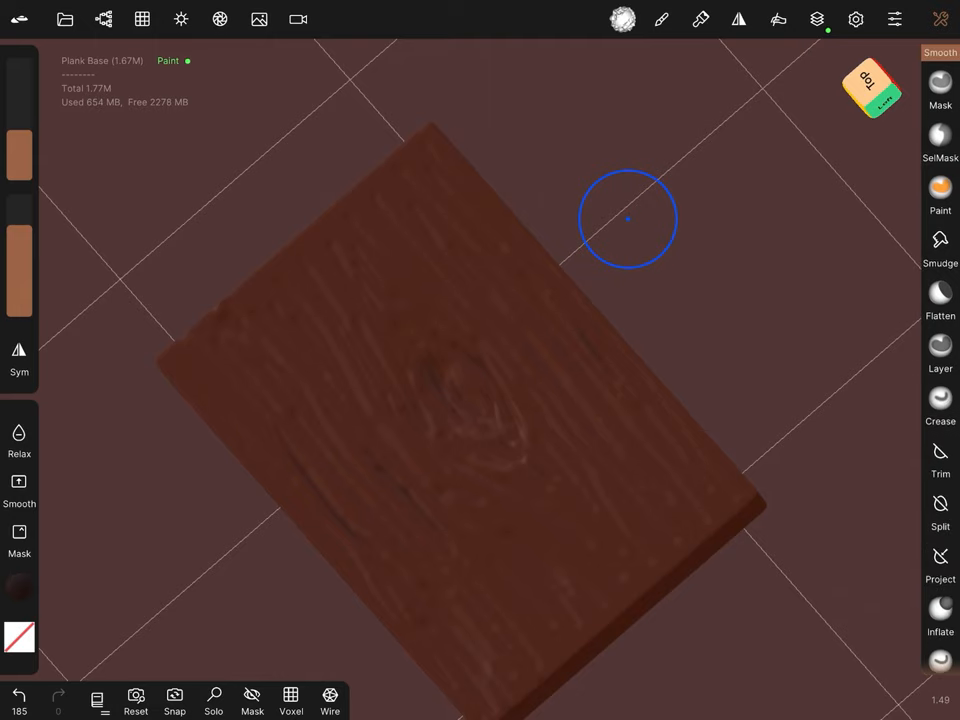
- Switch to the Crease tool after smoothing the plank top
click(940, 456)
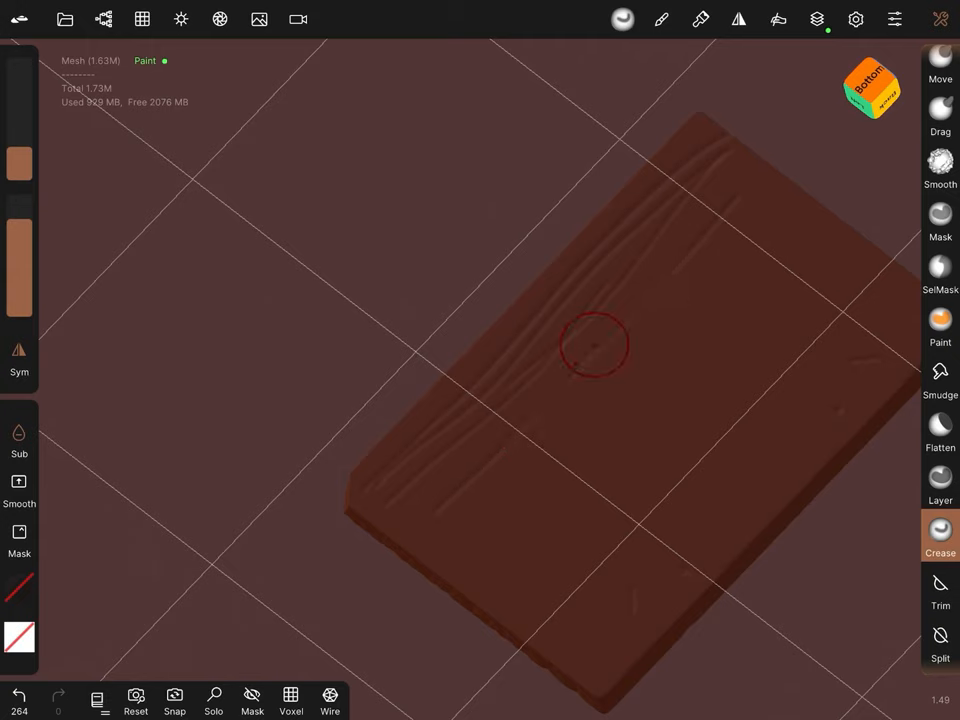
- Carve a Crease nick along the plank edge, dab a dark paint mark, and check the underside grain
drag(596, 344, 656, 350)
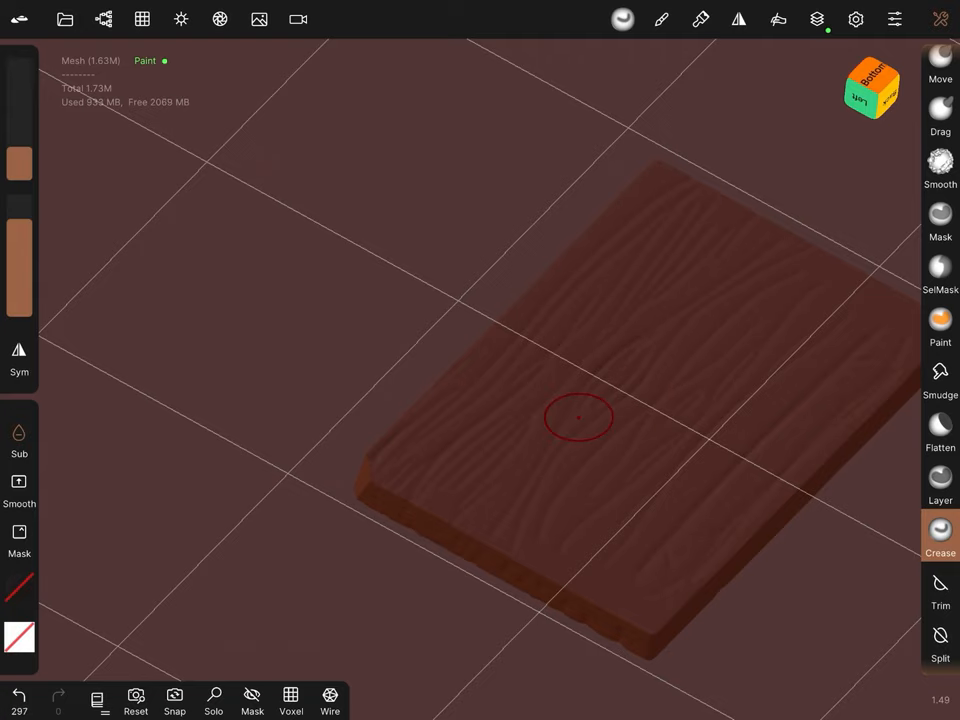
click(940, 324)
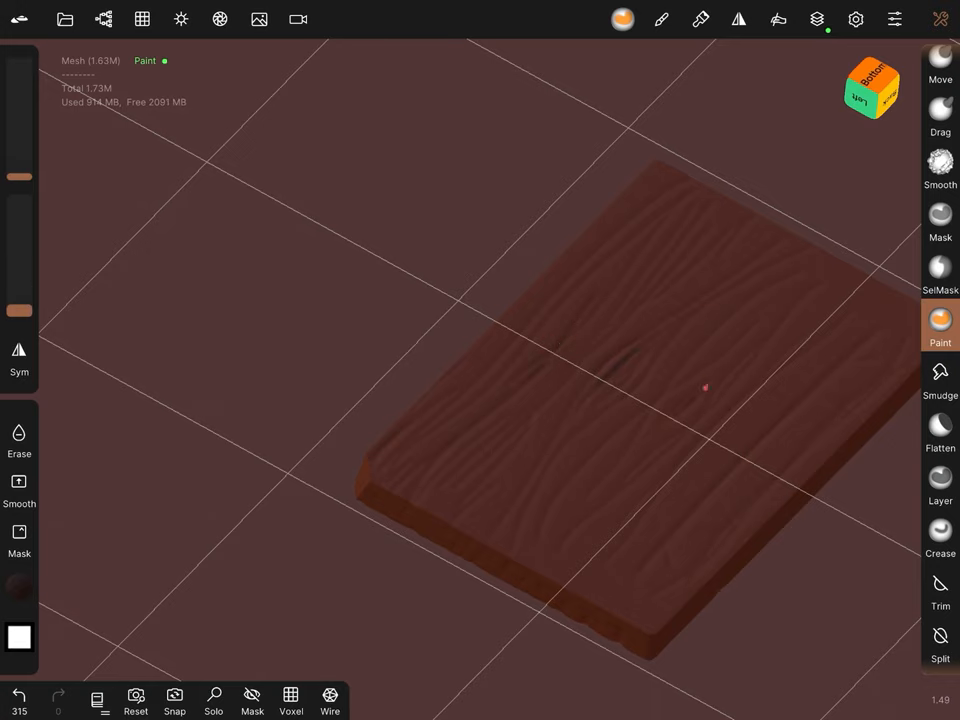
click(940, 536)
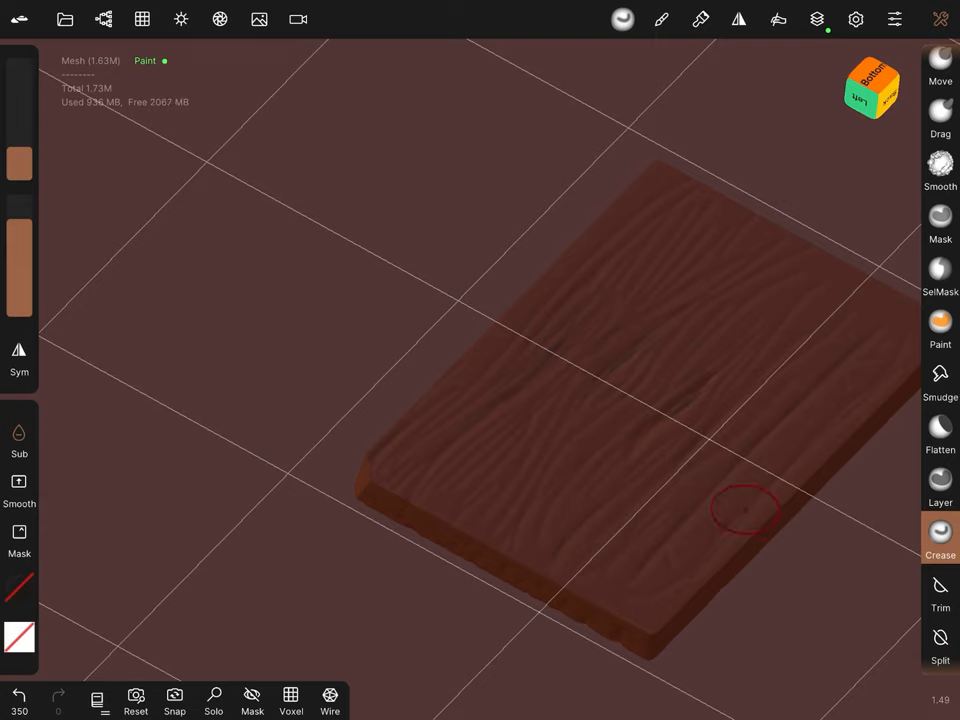
mouse_move(796, 320)
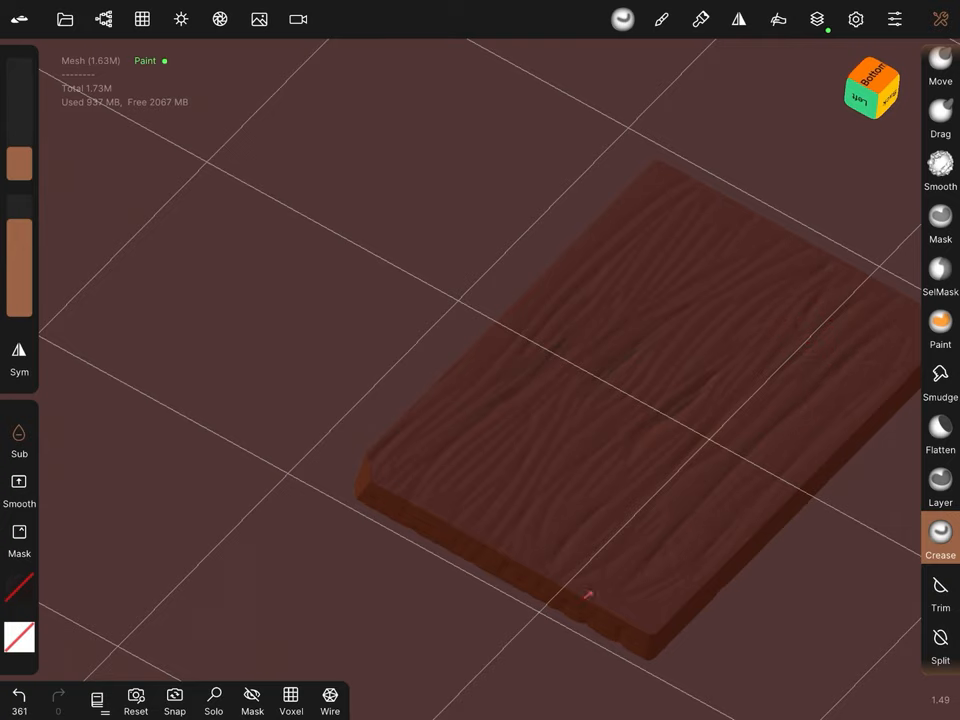
mouse_move(750, 516)
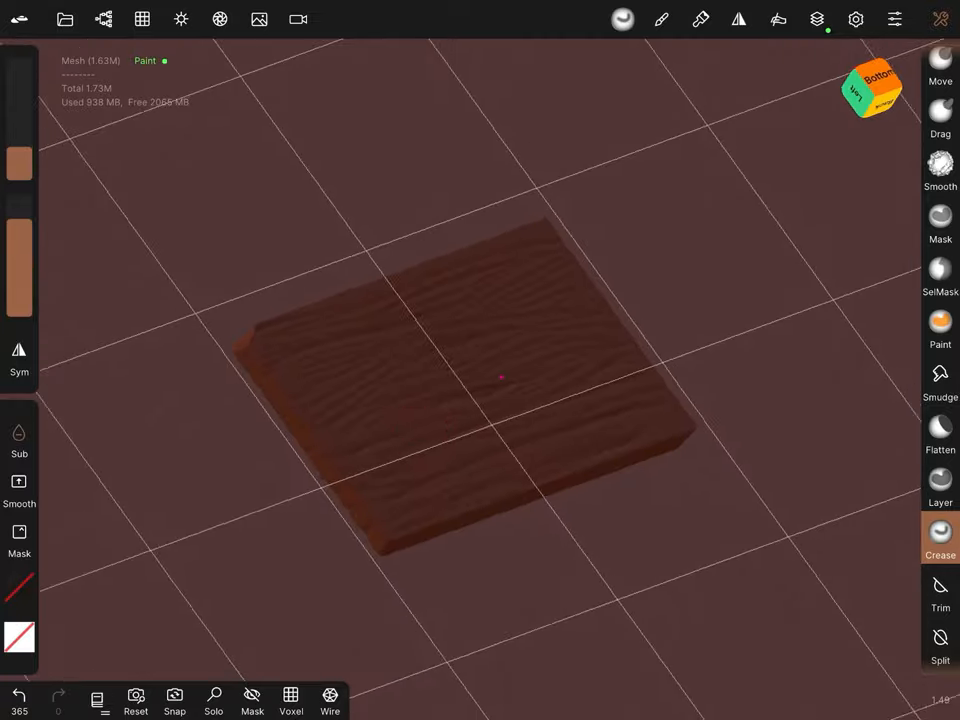
drag(500, 380, 588, 414)
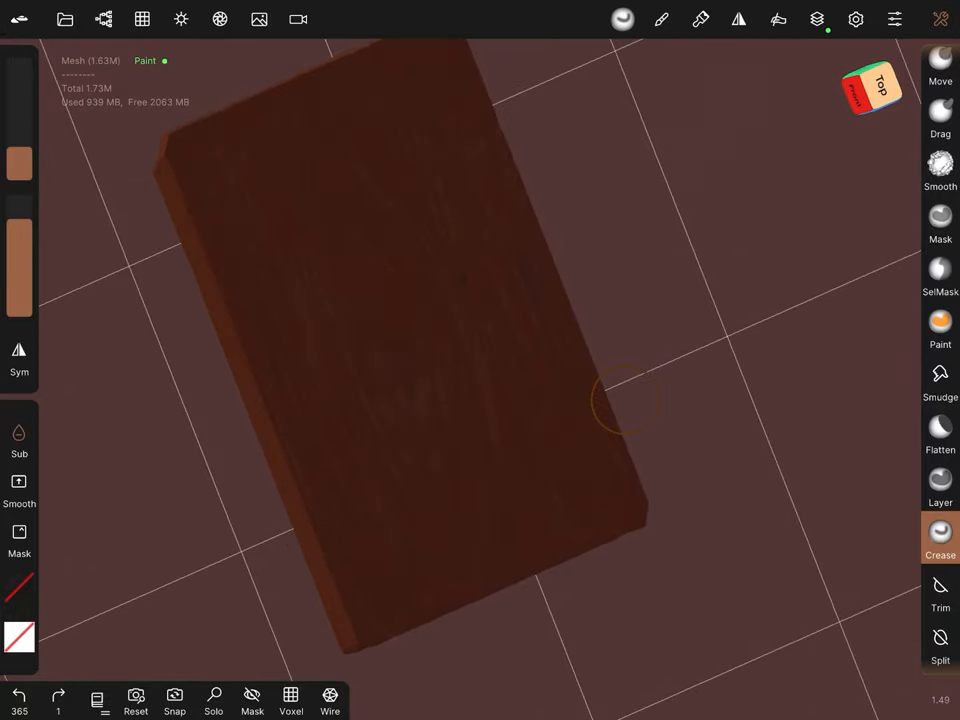
click(816, 20)
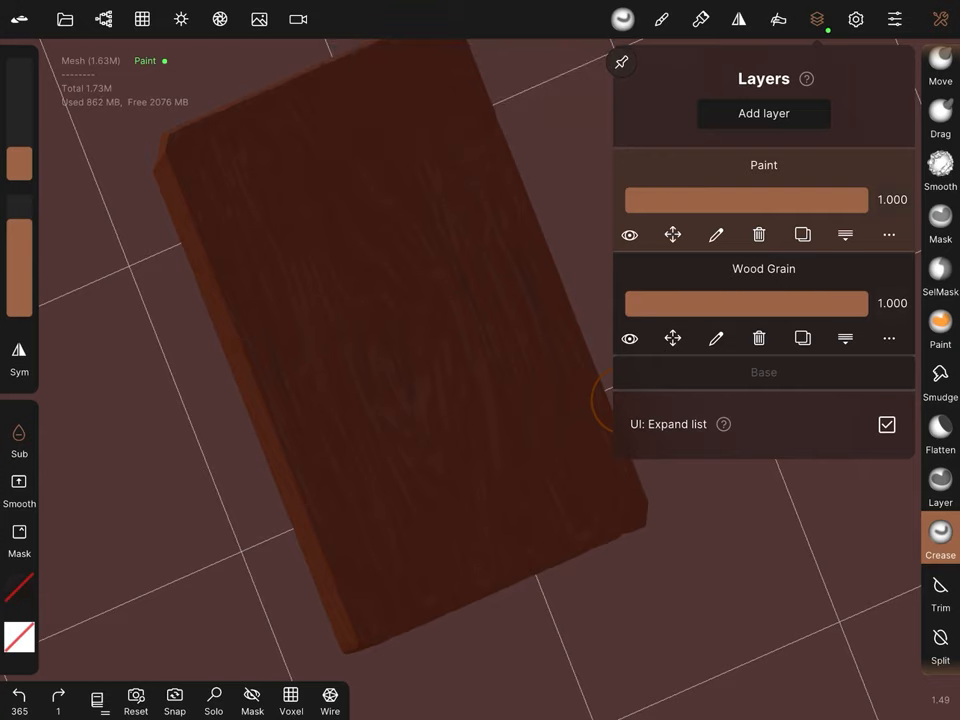
click(628, 338)
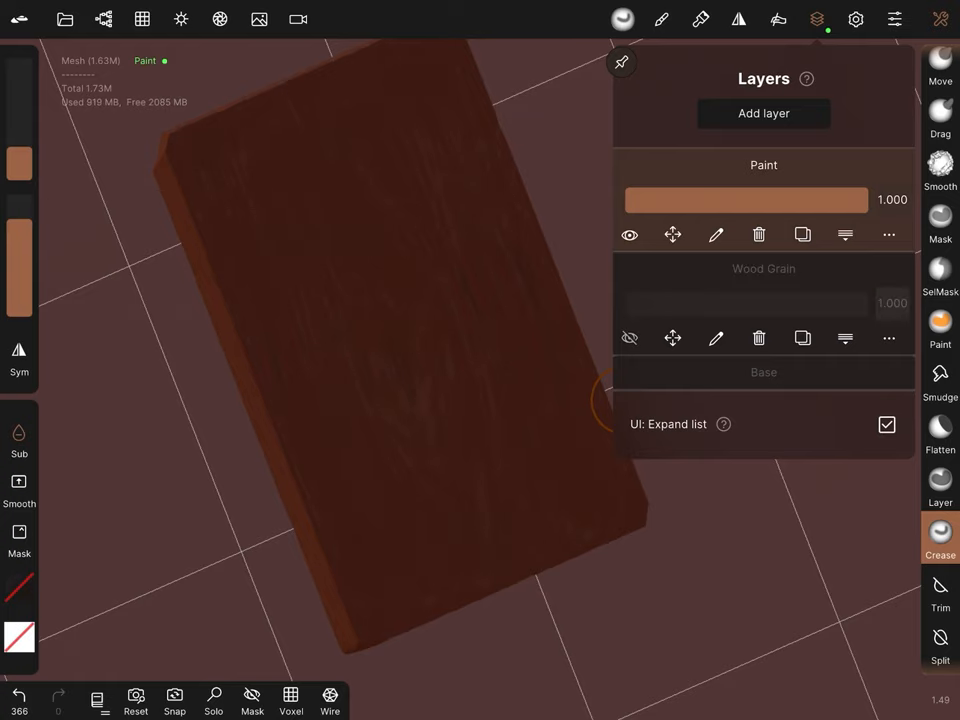
click(628, 234)
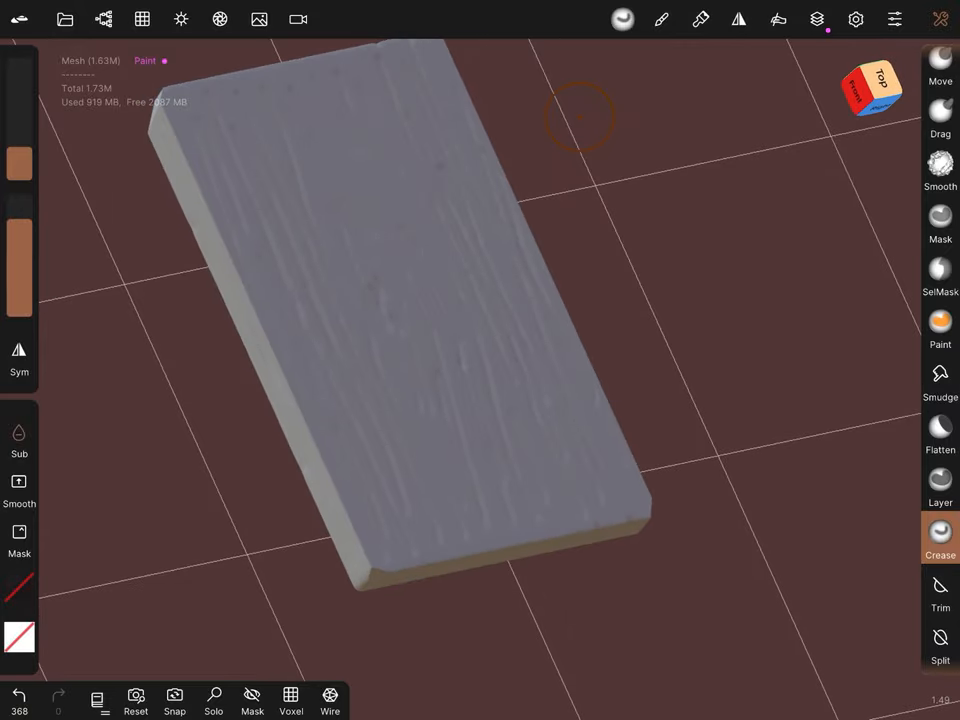
click(816, 20)
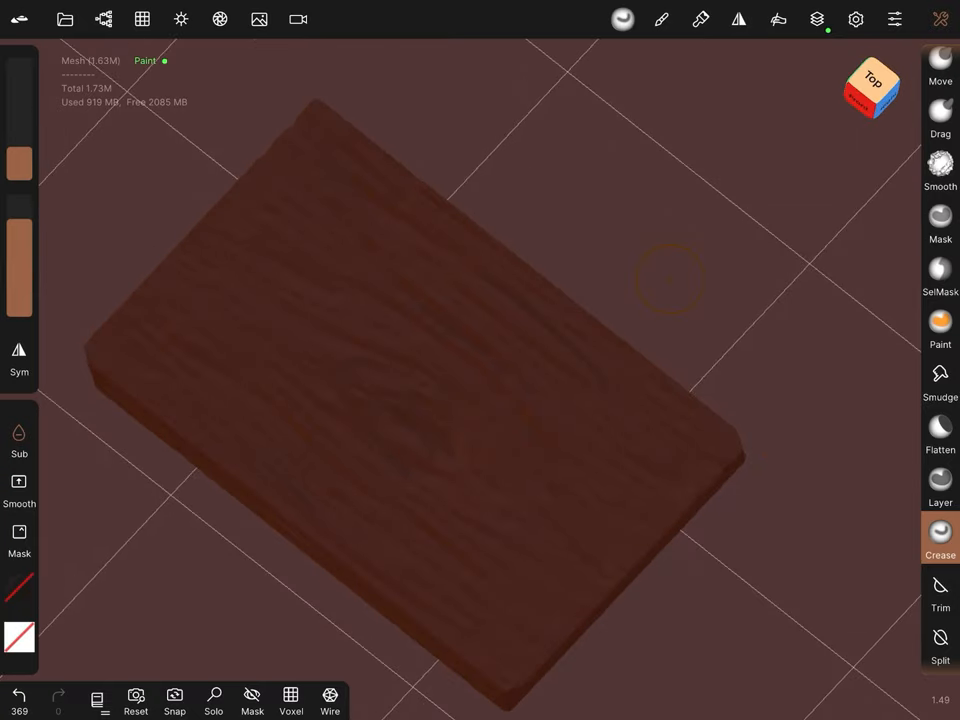
- Clone the plank with Gizmo, raise the copy above the original and scale it thinner
click(940, 284)
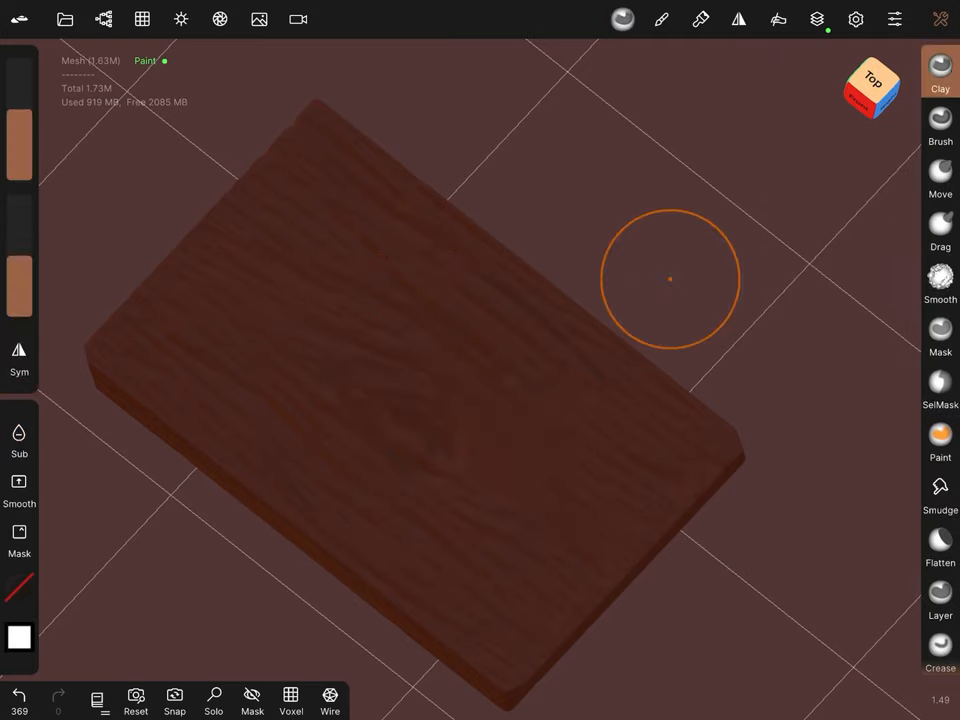
click(104, 18)
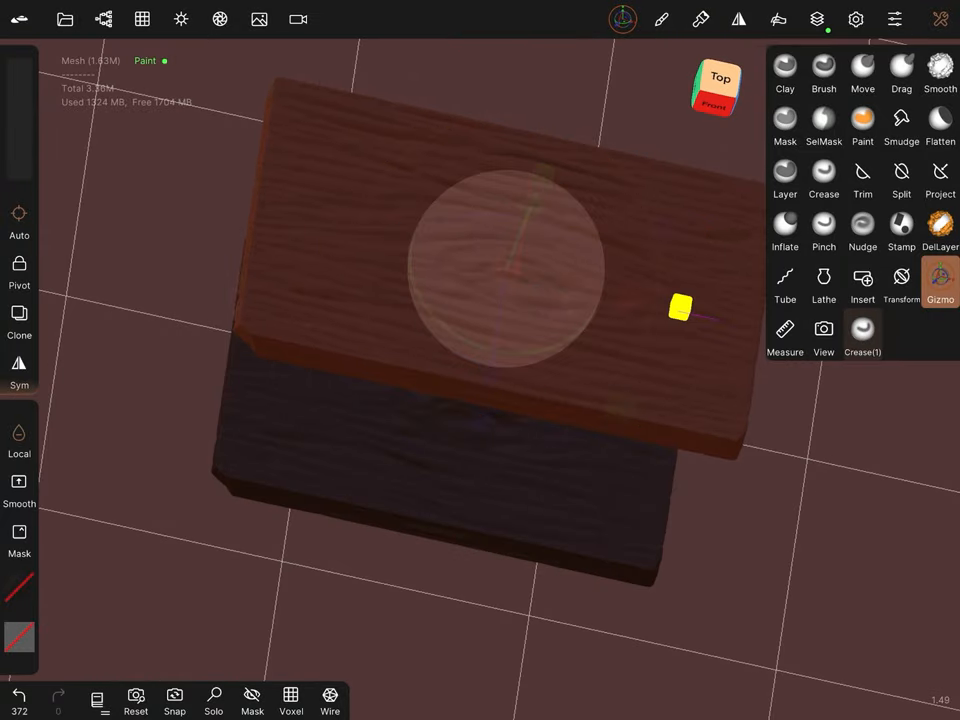
drag(680, 308, 664, 300)
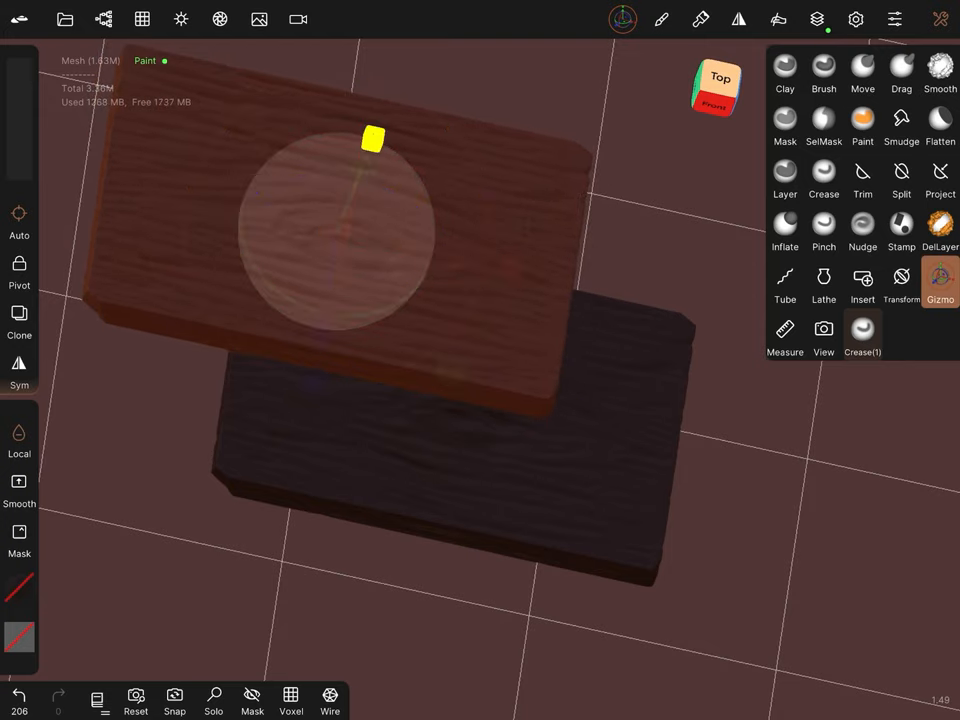
drag(372, 138, 312, 382)
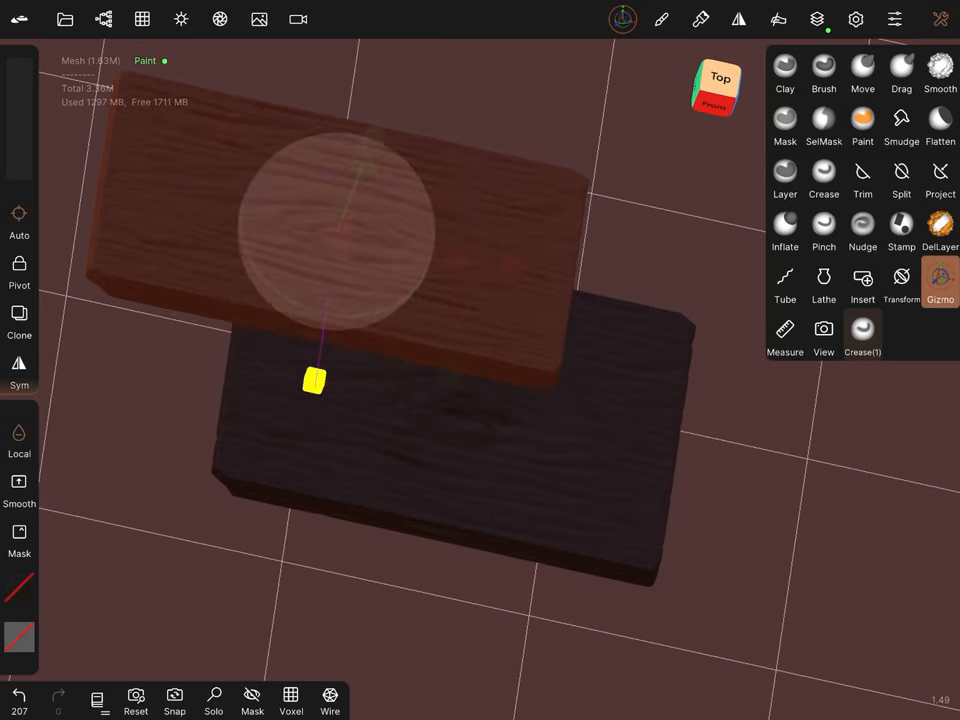